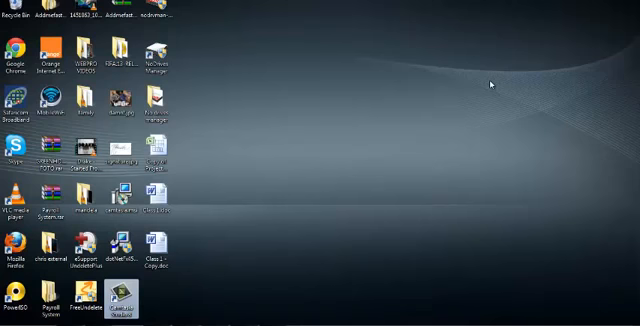
mouse_move(488, 86)
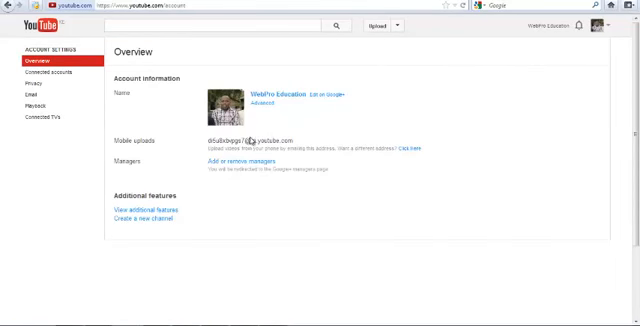
mouse_move(256, 140)
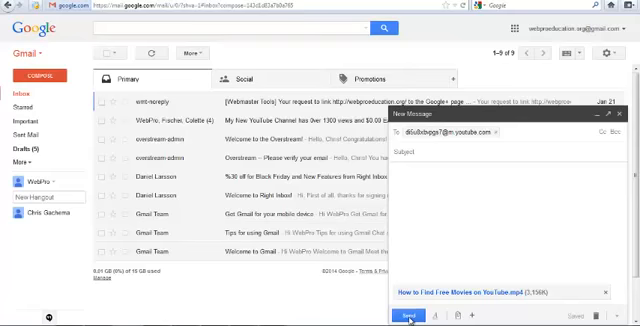
Send the video-attached message to the YouTube upload address, confirming the no-subject warning.
left_click(400, 316)
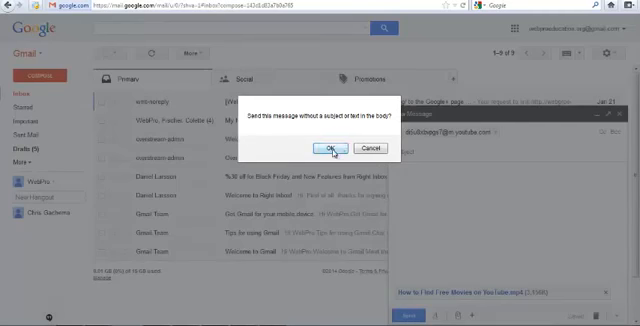
left_click(326, 148)
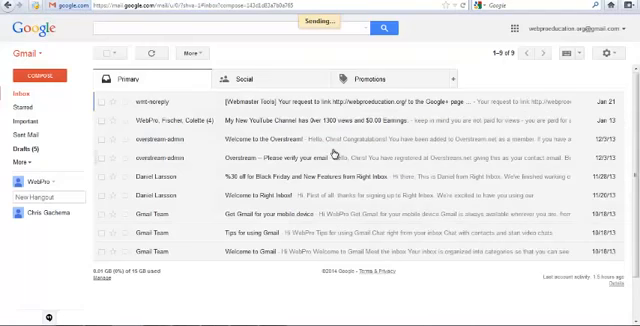